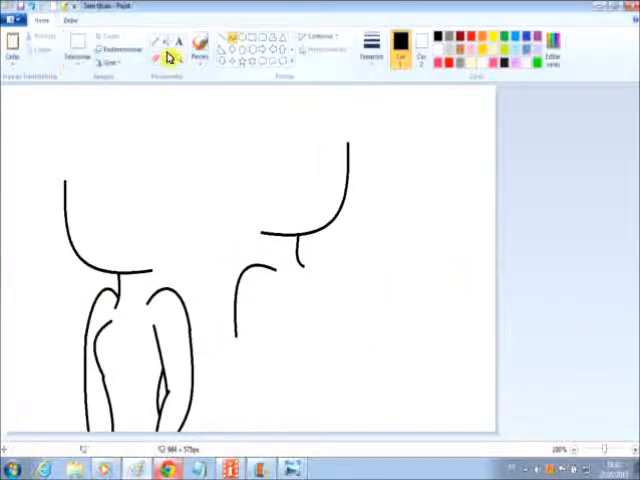
Trace a sketch line of the eye area with a thick black brush stroke.
left_click_drag(296, 264, 356, 200)
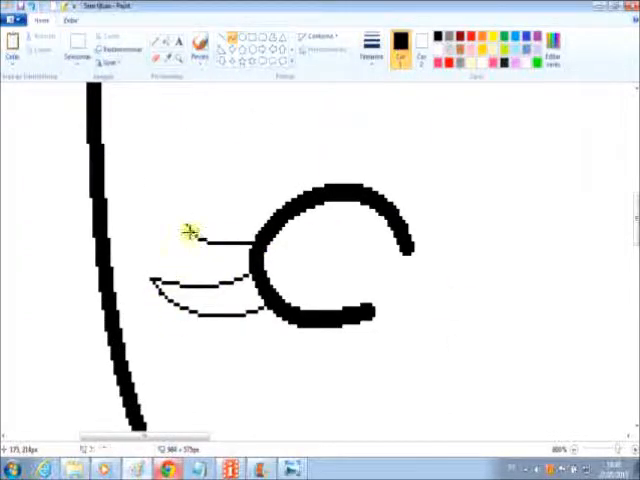
Draw more of the head's outline in thick black strokes.
left_click_drag(190, 240, 224, 320)
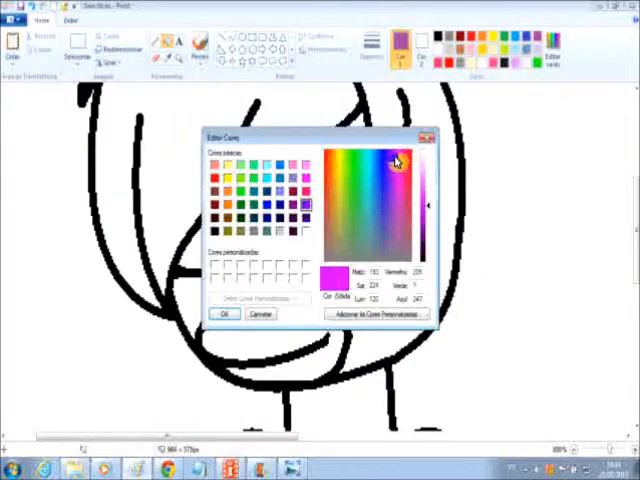
Confirm the mixed purple custom colour in Edit Colors.
left_click(224, 312)
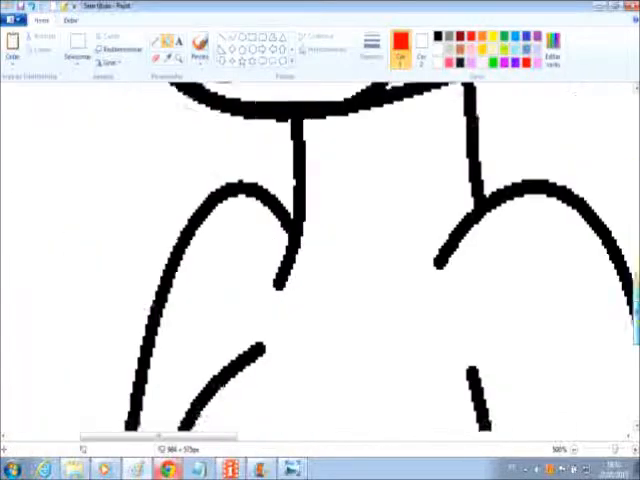
Mix and confirm a yellow custom colour in Edit Colors, then stroke across the drawing.
left_click_drag(222, 218, 456, 142)
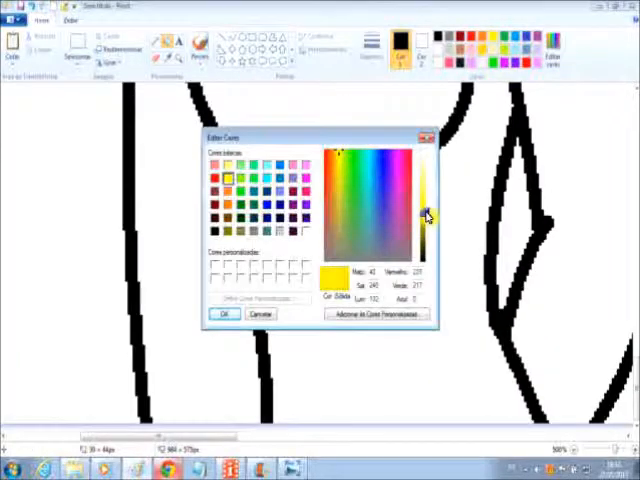
left_click(224, 312)
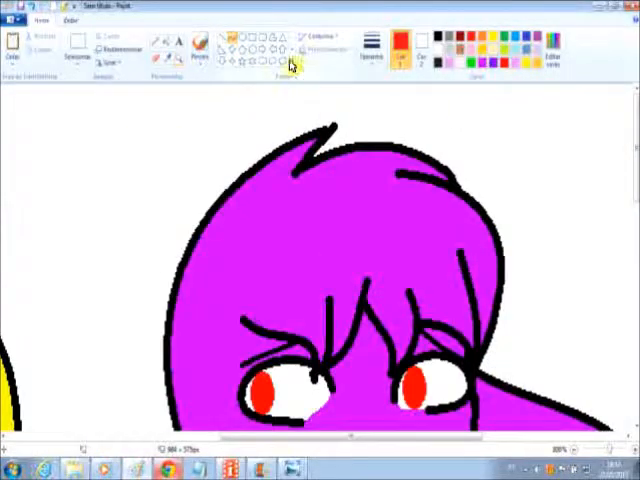
left_click_drag(216, 96, 164, 310)
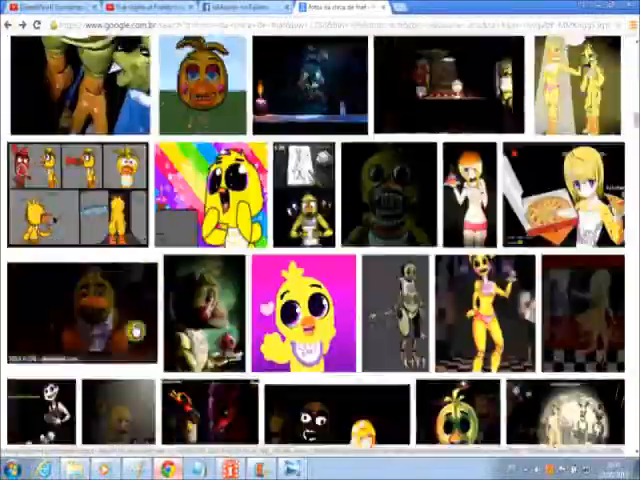
scroll("down", 3)
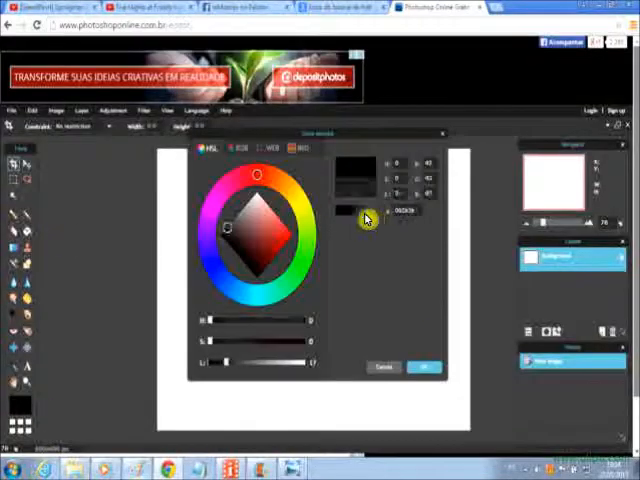
Confirm the dark grey colour for the canvas background.
left_click(424, 366)
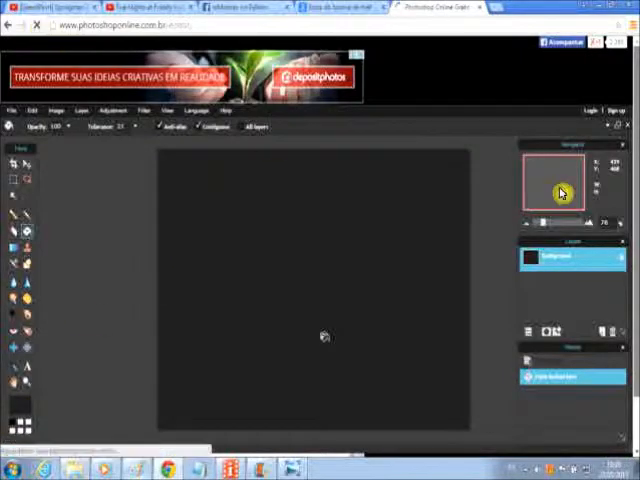